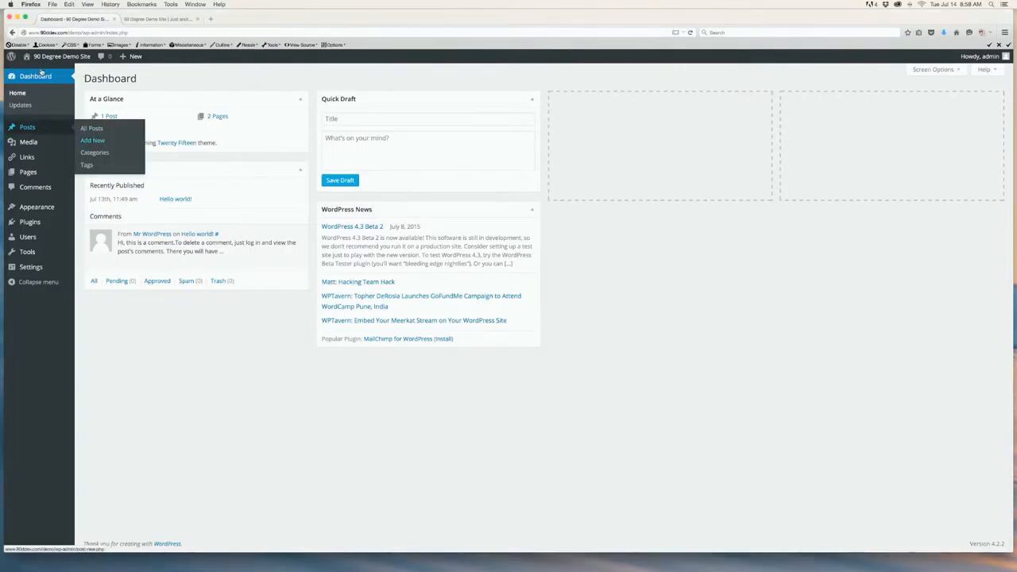
Step: Add a new post with title 'Title' and body text 'Text'
click(92, 140)
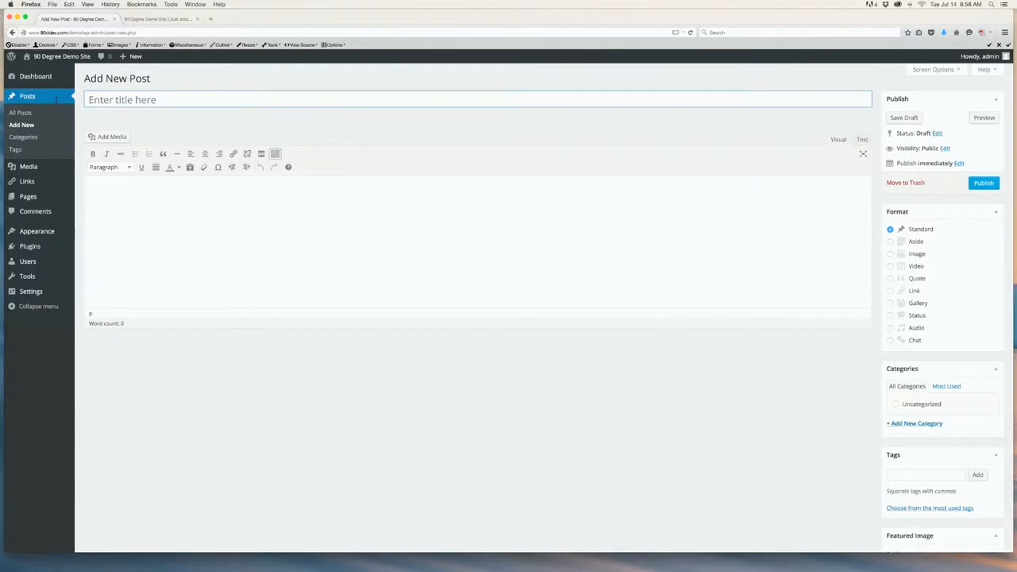
text(Title)
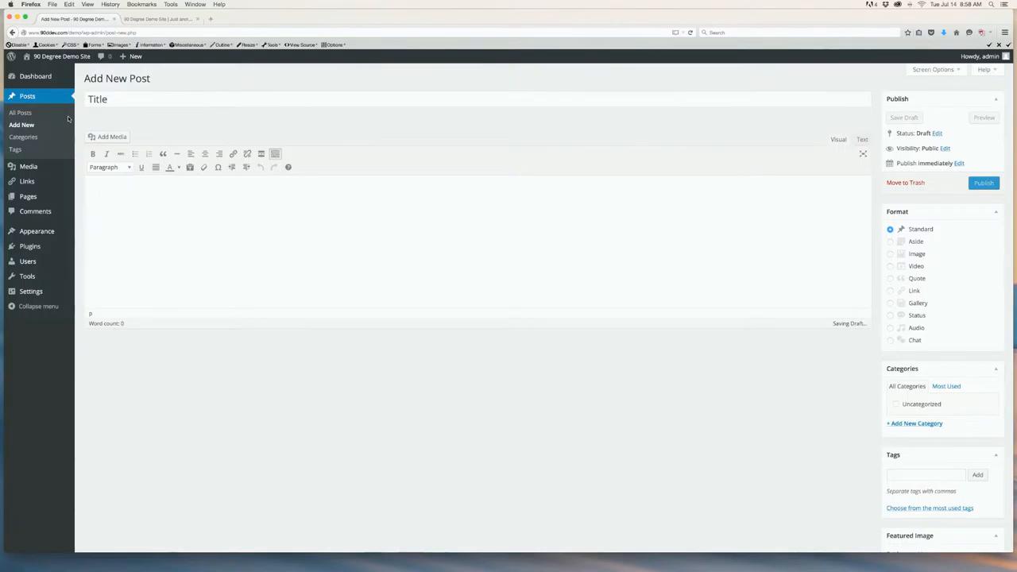
text(Text)
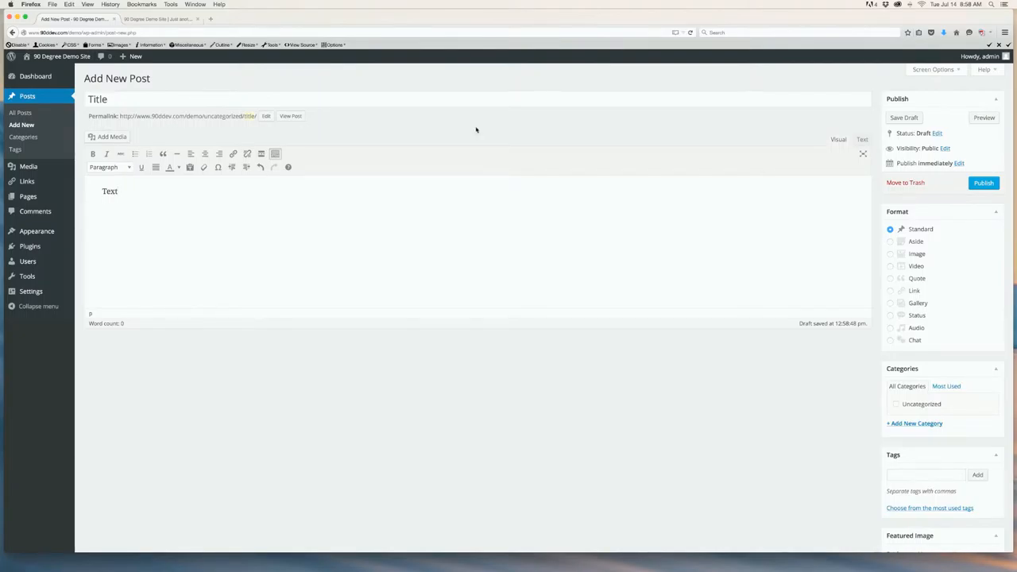
Step: Set the Media Library photo of the elderly couple as the post's featured image
scroll(down, 3)
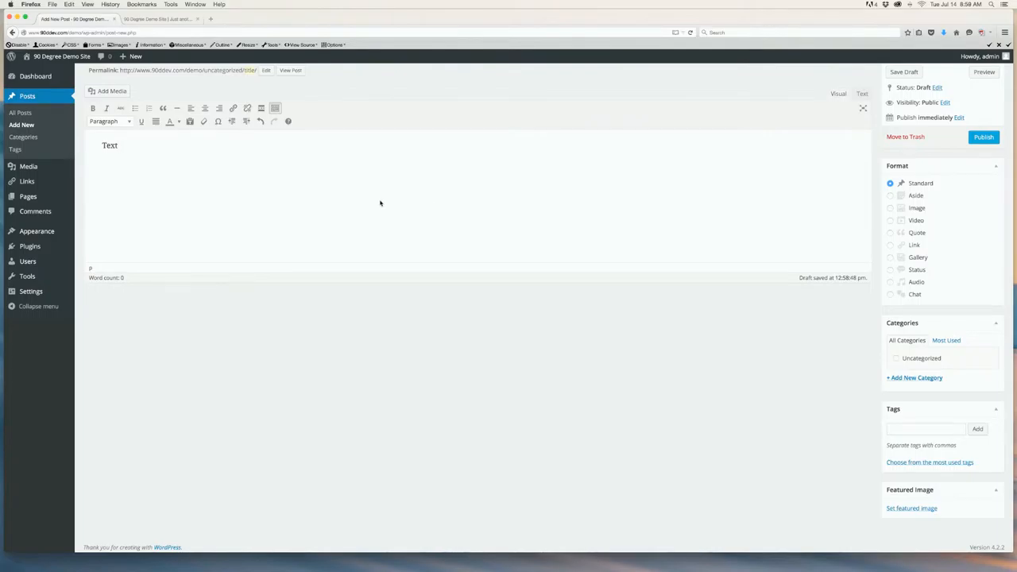
mouse_move(302, 194)
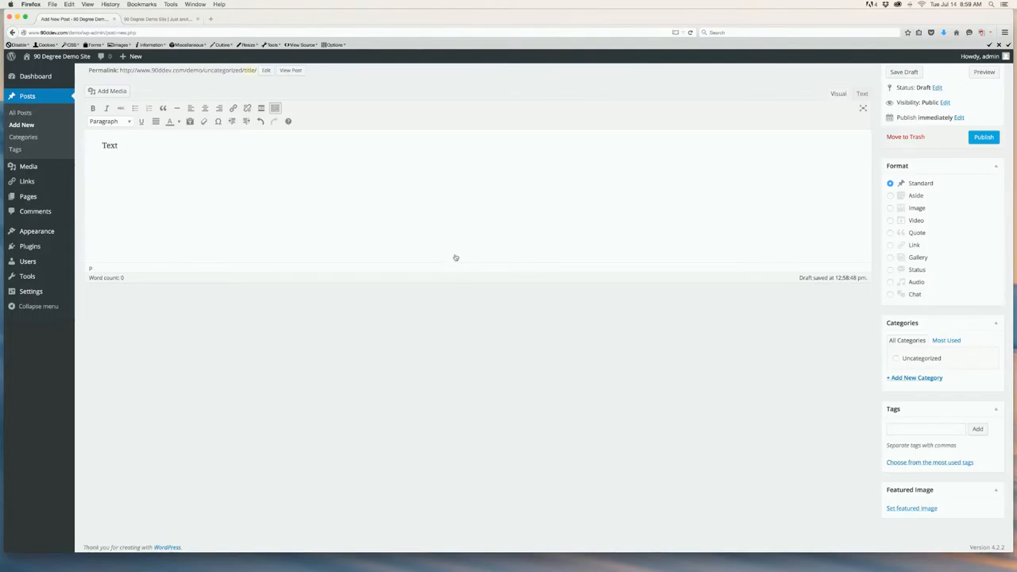
click(912, 508)
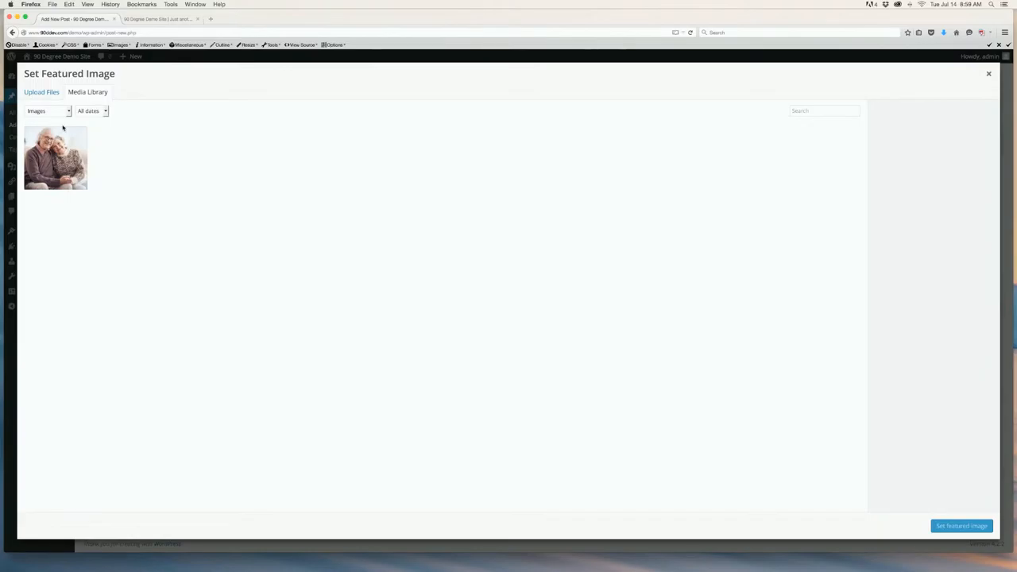
click(54, 157)
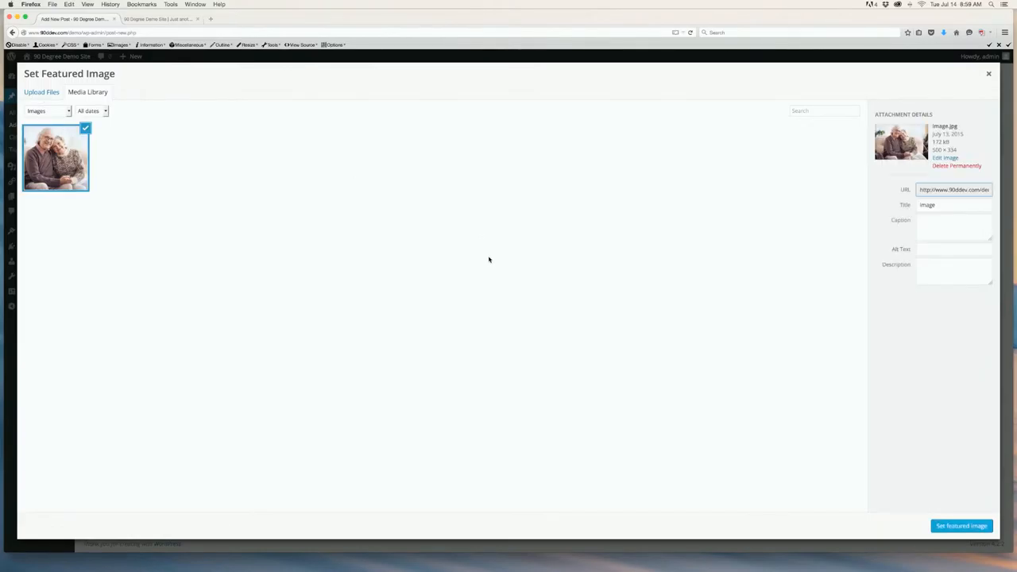
click(960, 524)
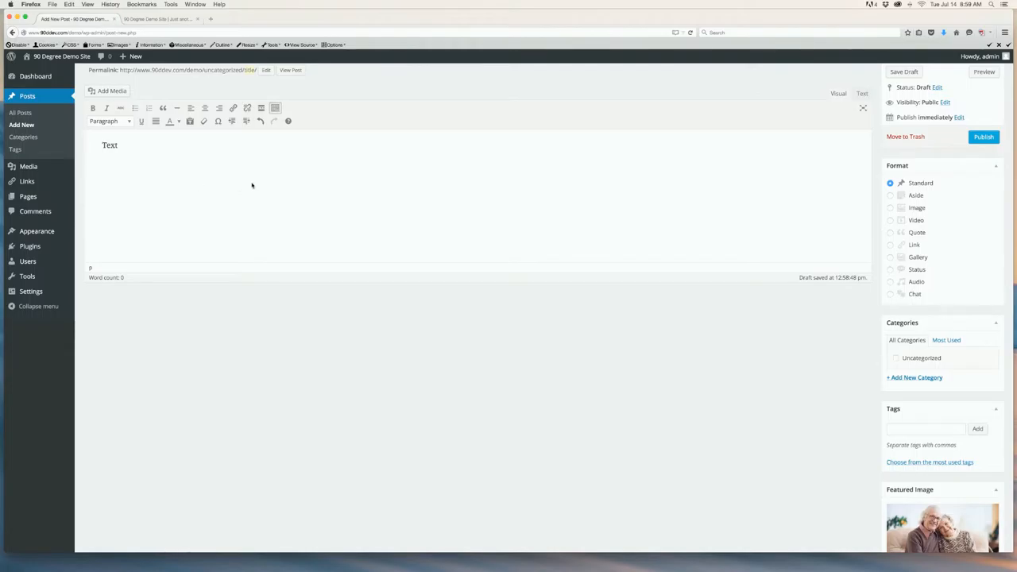
scroll(down, 3)
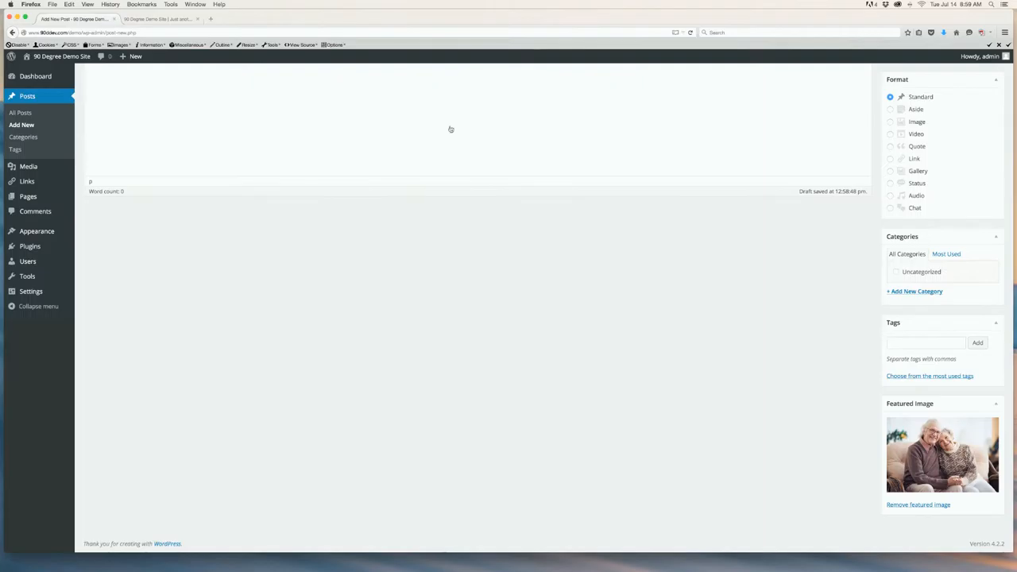
mouse_move(452, 142)
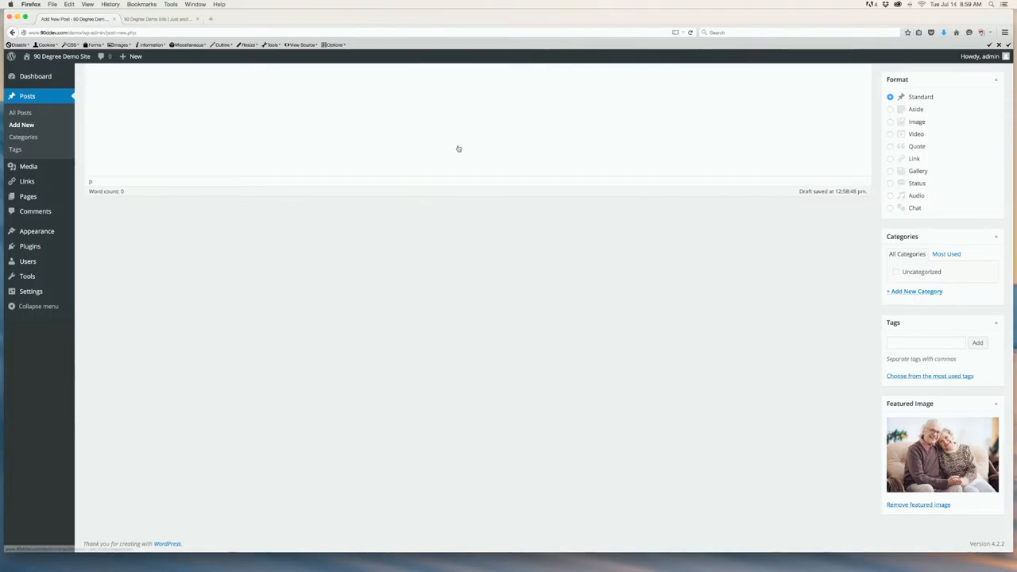
Step: Add a new category 'Category 1' from the post sidebar and leave it checked for the post
click(914, 291)
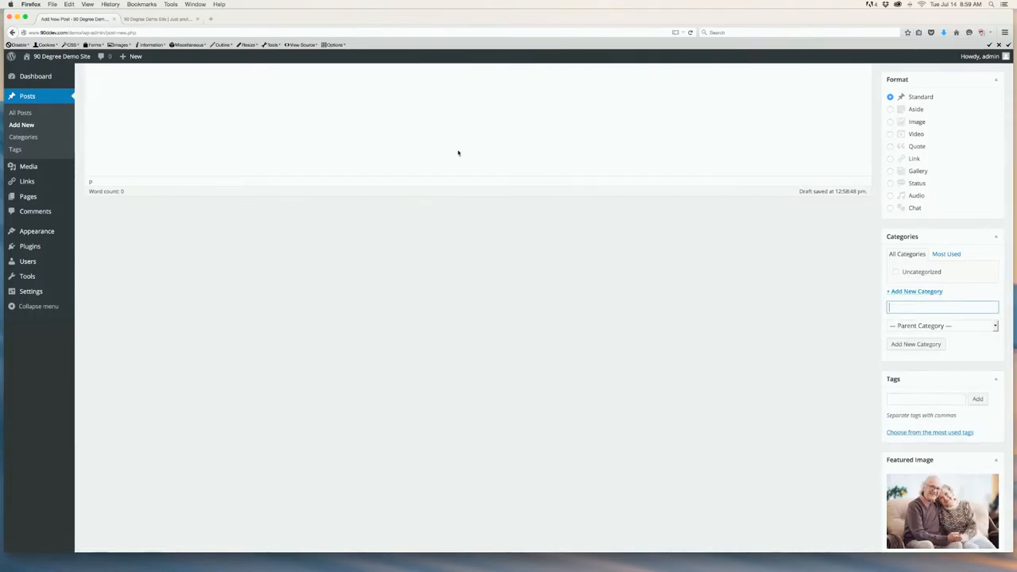
text(Cat)
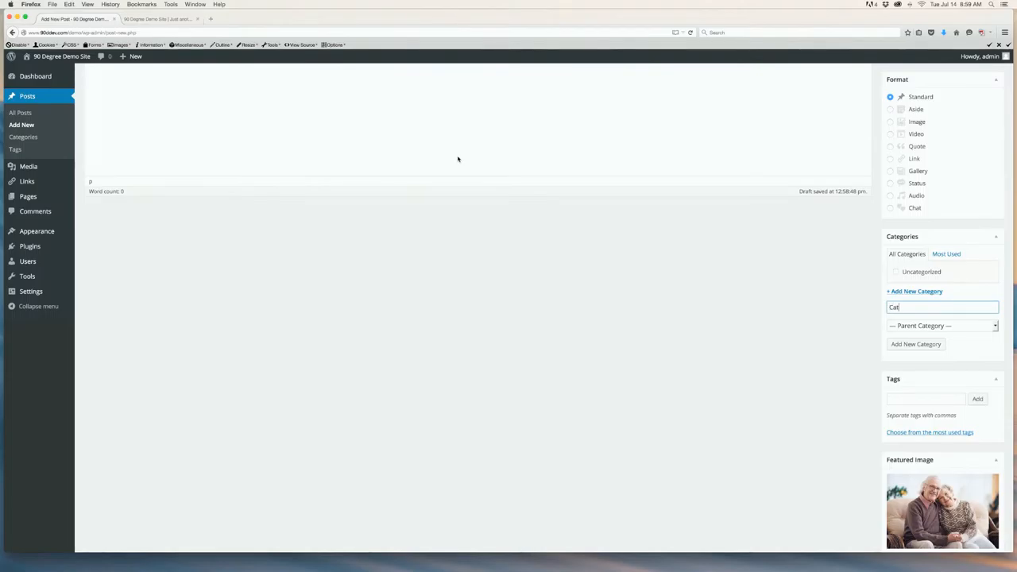
text(Category 1)
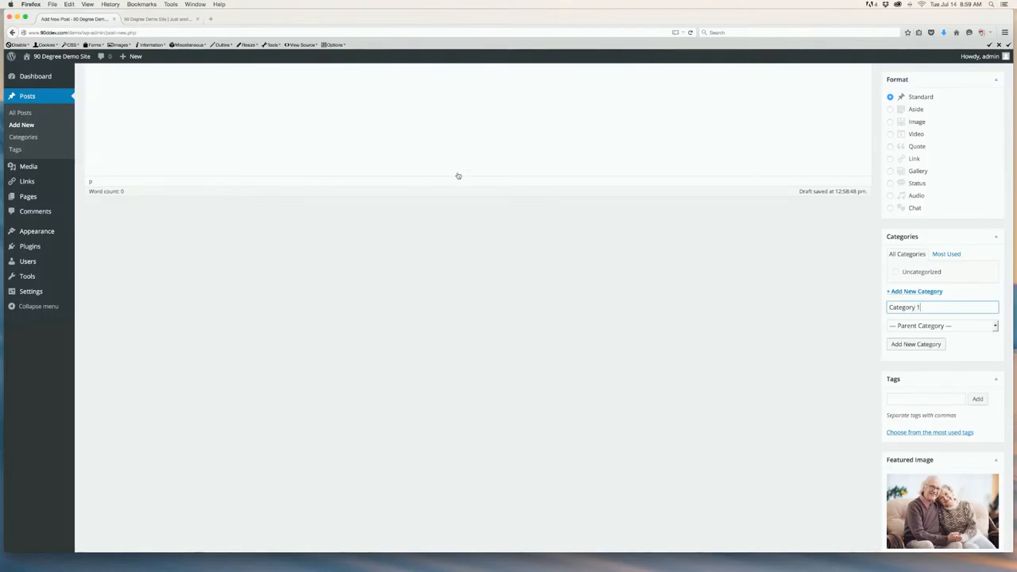
click(916, 344)
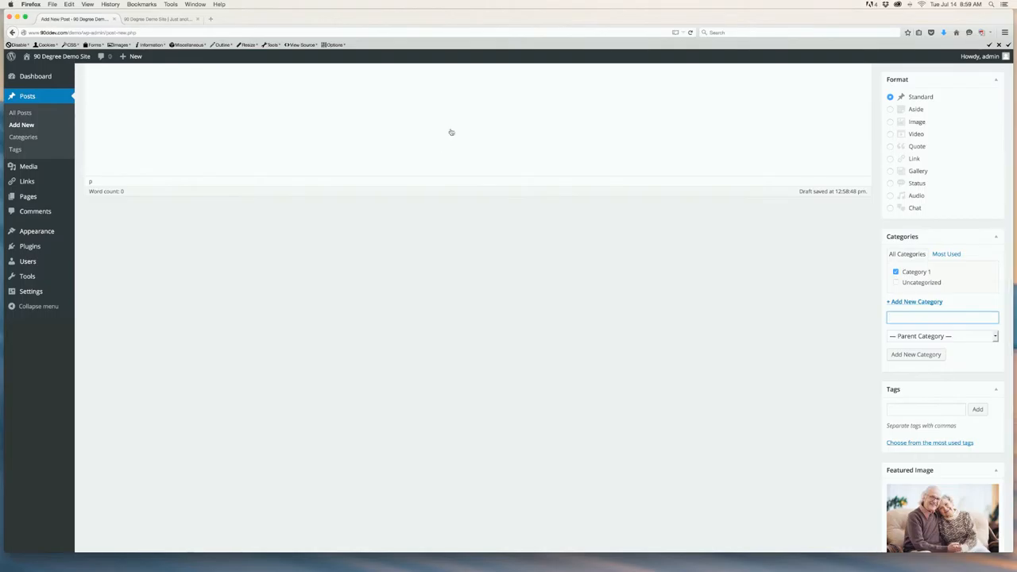
click(896, 272)
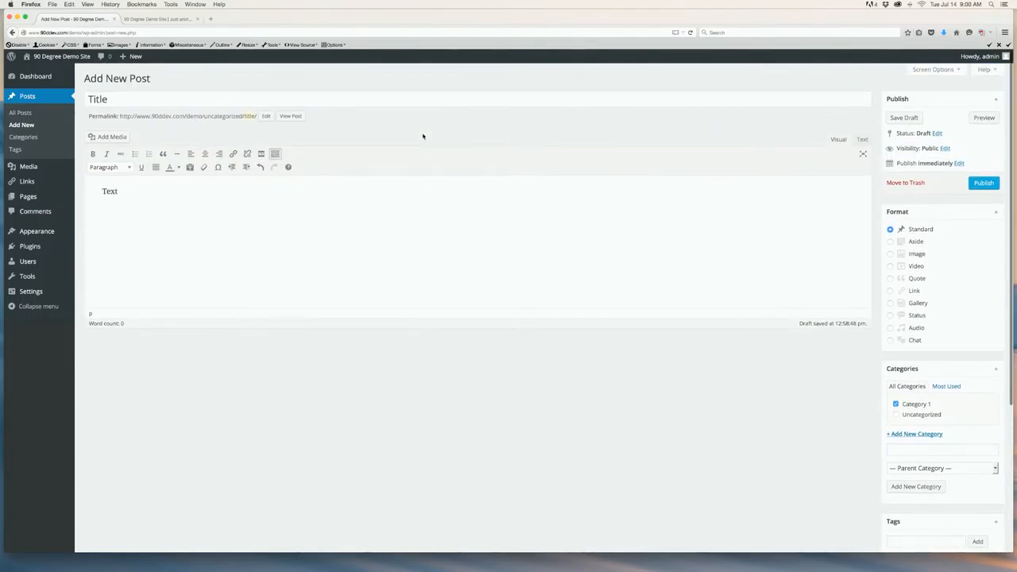
mouse_move(492, 93)
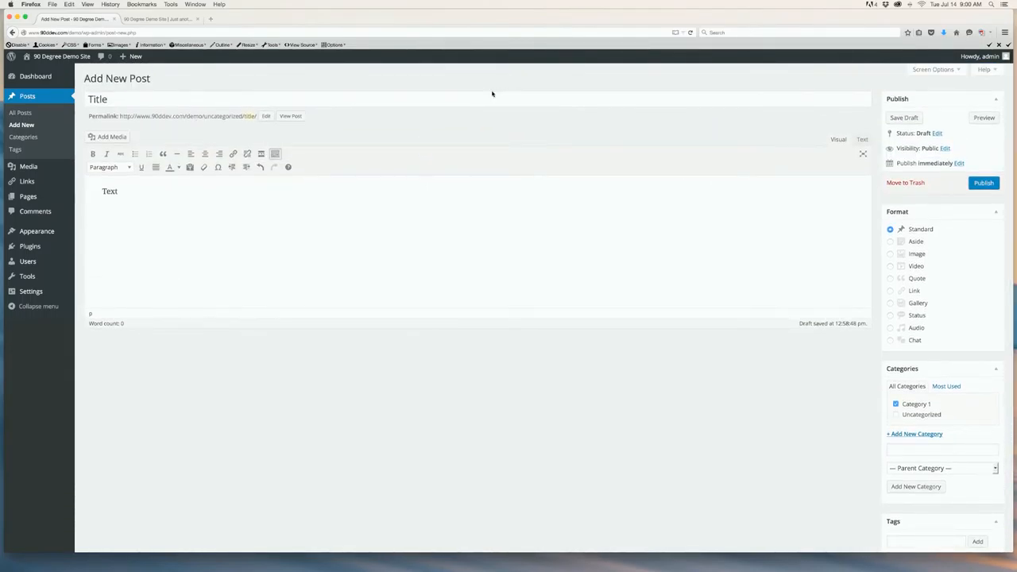
Step: Publish the post and bring up the context menu on its View Post link
click(984, 183)
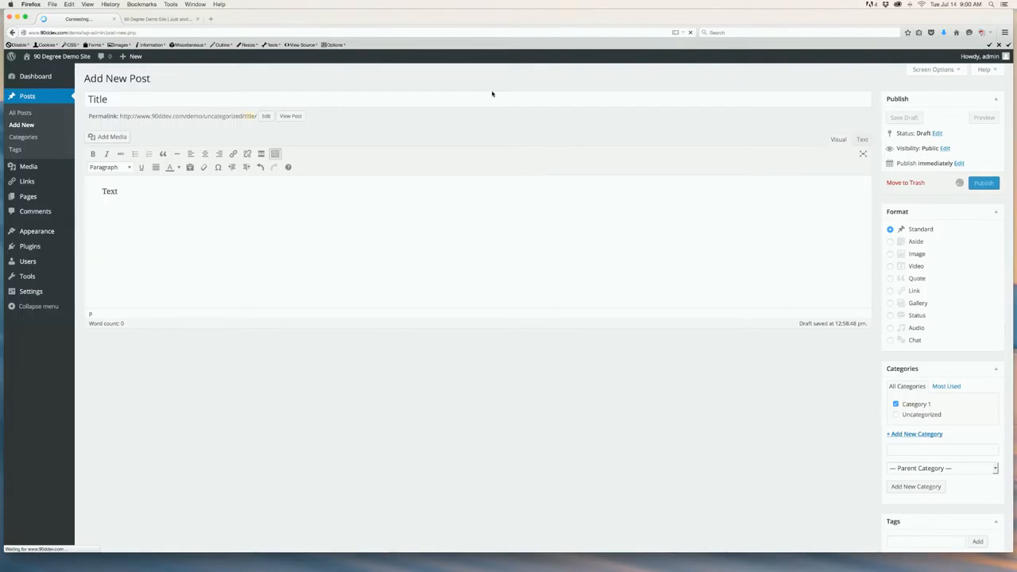
click(984, 181)
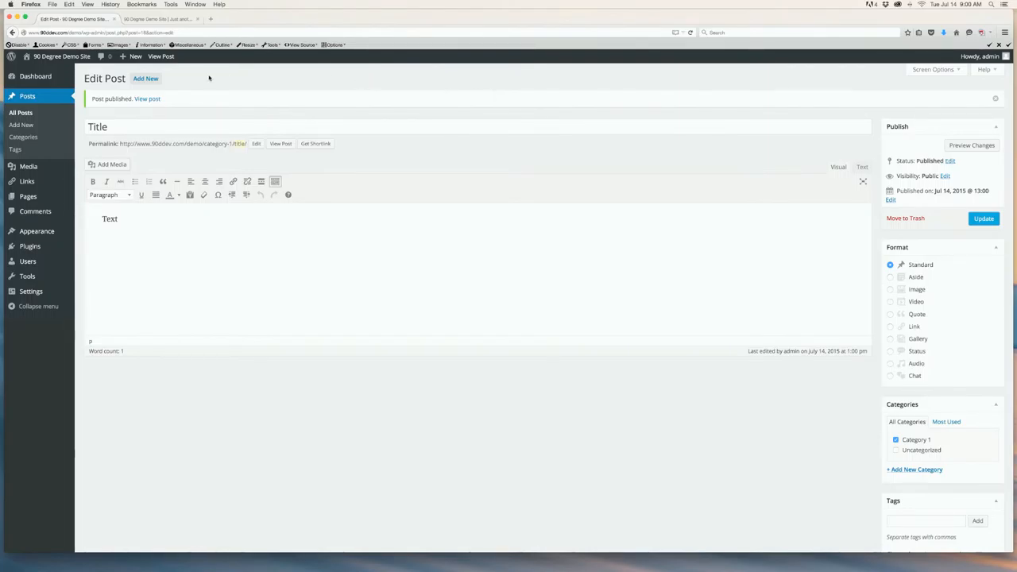
right_click(280, 143)
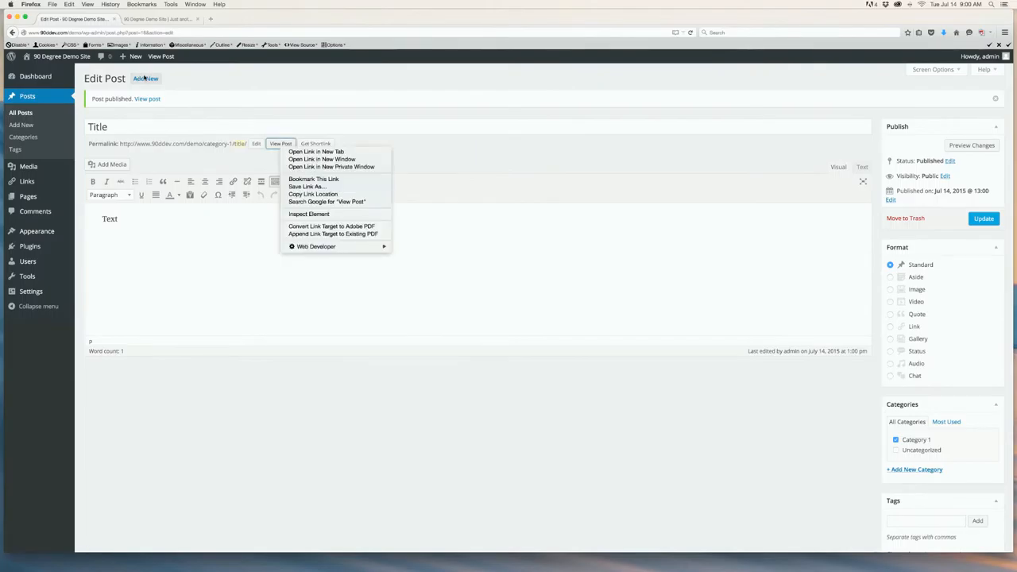
Step: View the live post in a new tab, checking featured image, title and Category 1, then return to the editor
click(316, 152)
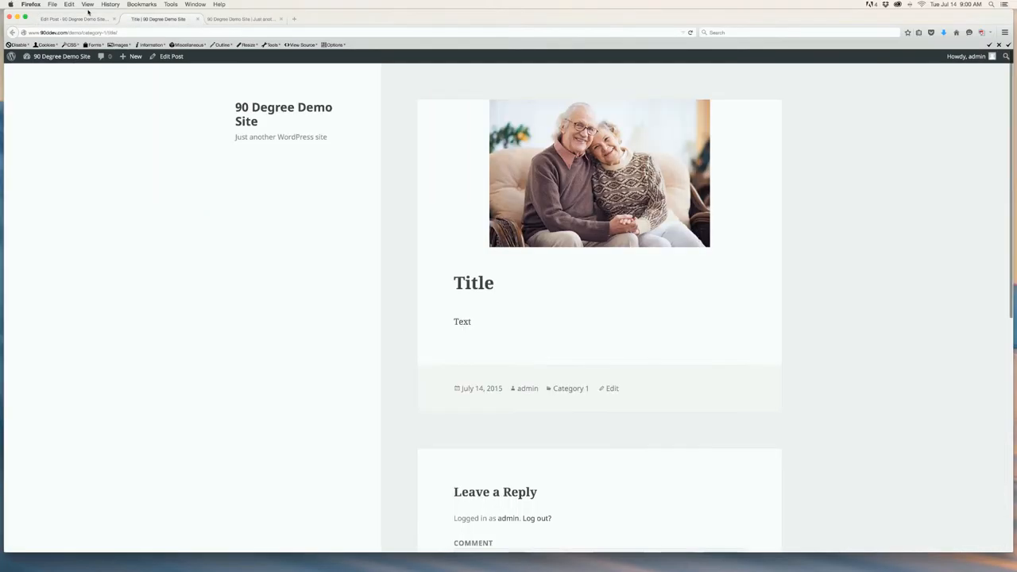
mouse_move(280, 147)
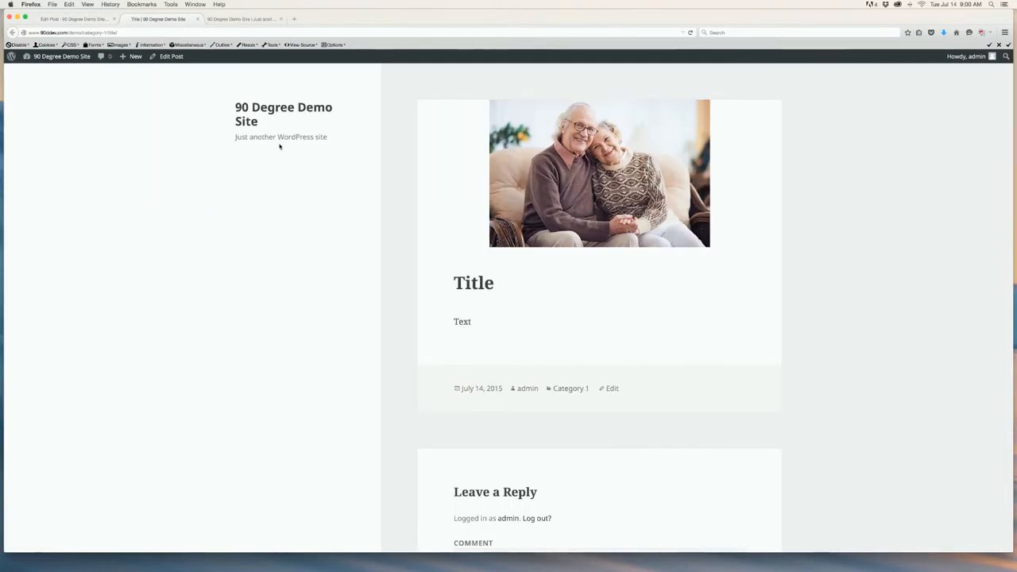
scroll(down, 3)
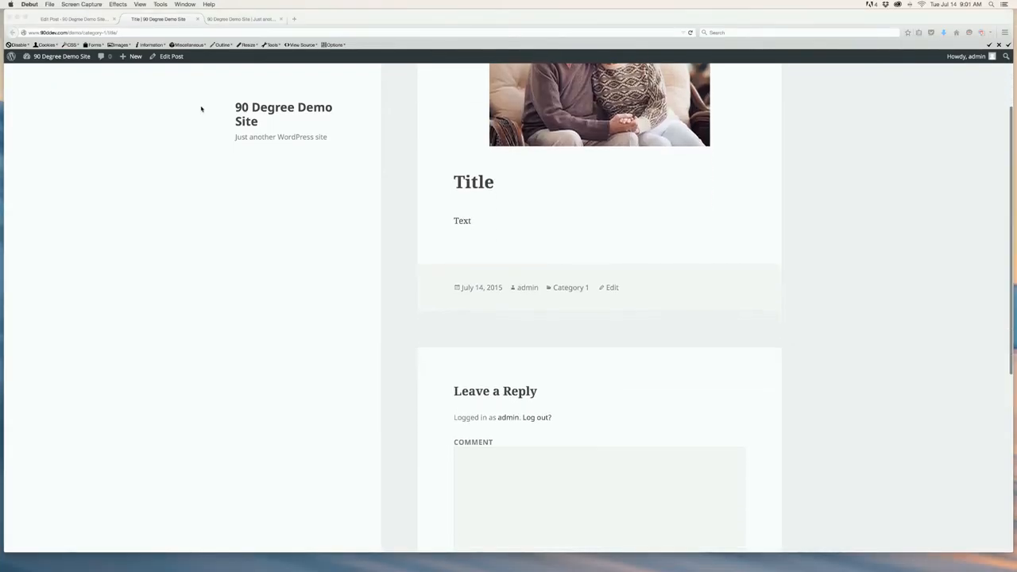
scroll(down, 3)
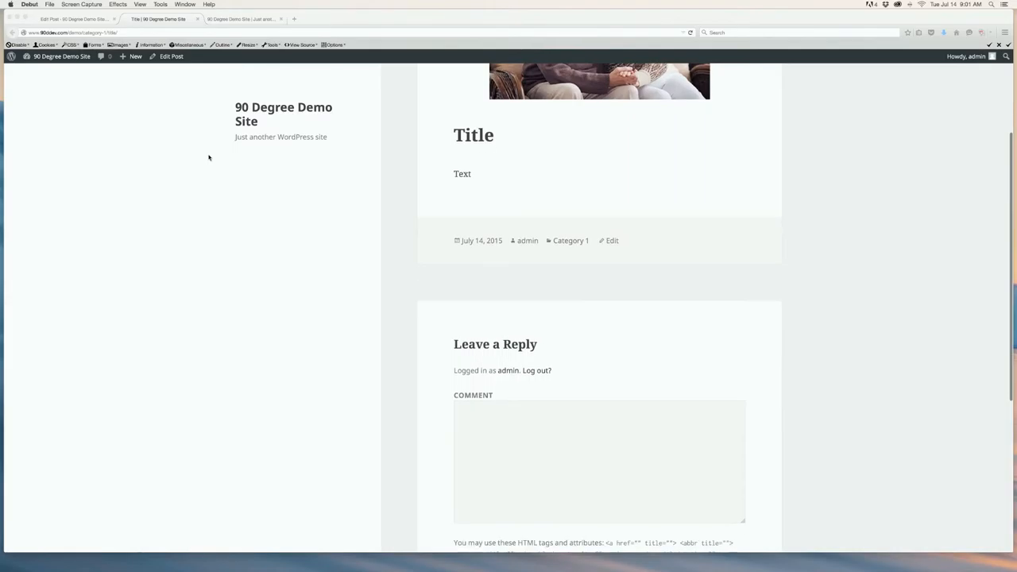
scroll(down, 3)
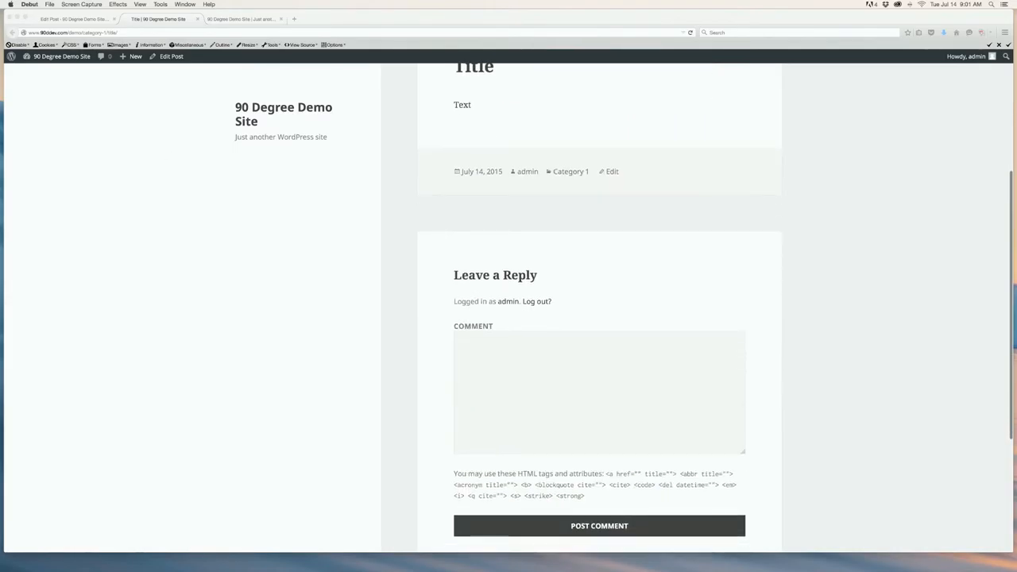
click(71, 19)
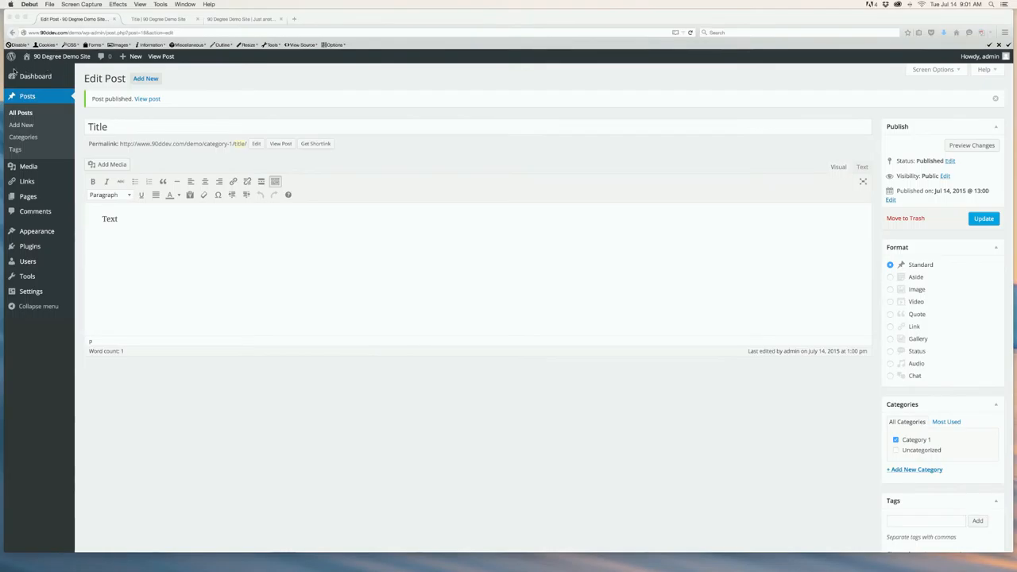
Step: On Posts > Categories, add a new category named 'Category 2'
click(22, 137)
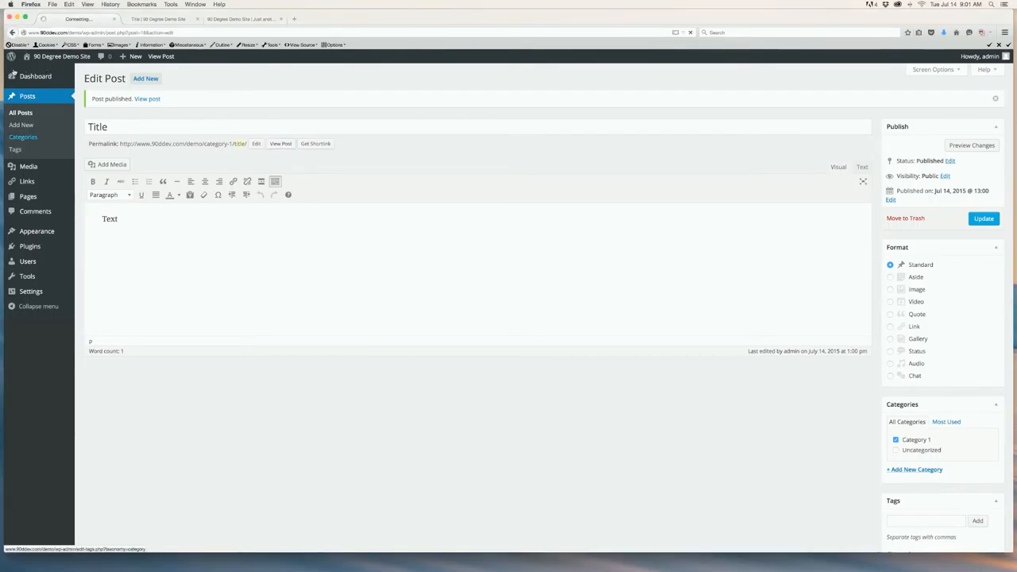
click(22, 137)
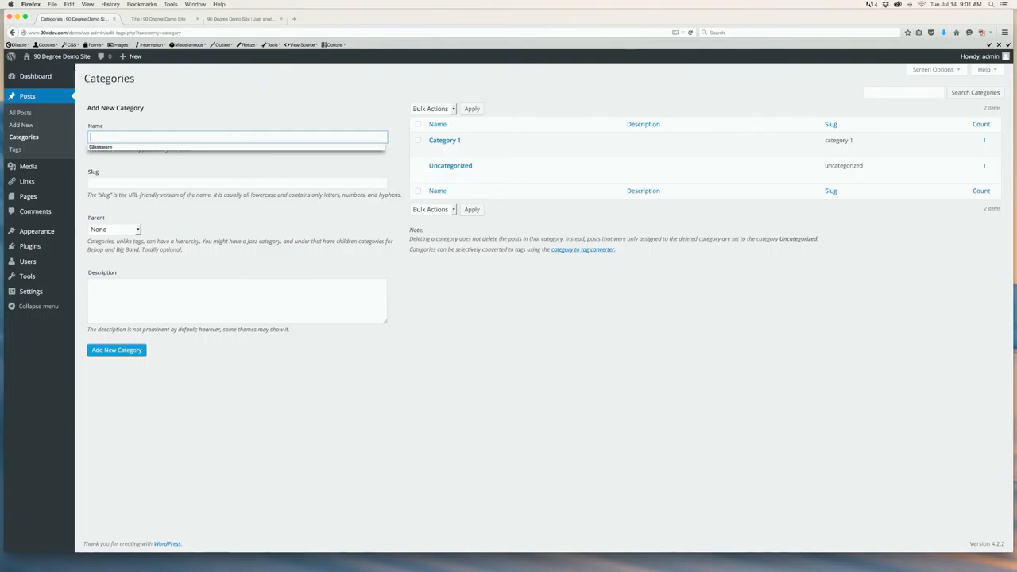
text(Category 2)
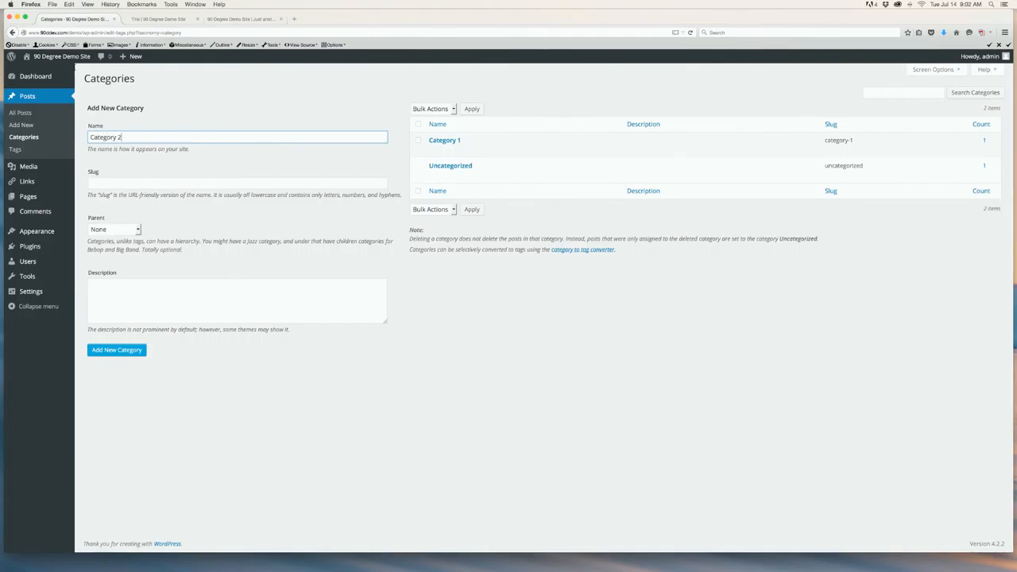
mouse_move(77, 67)
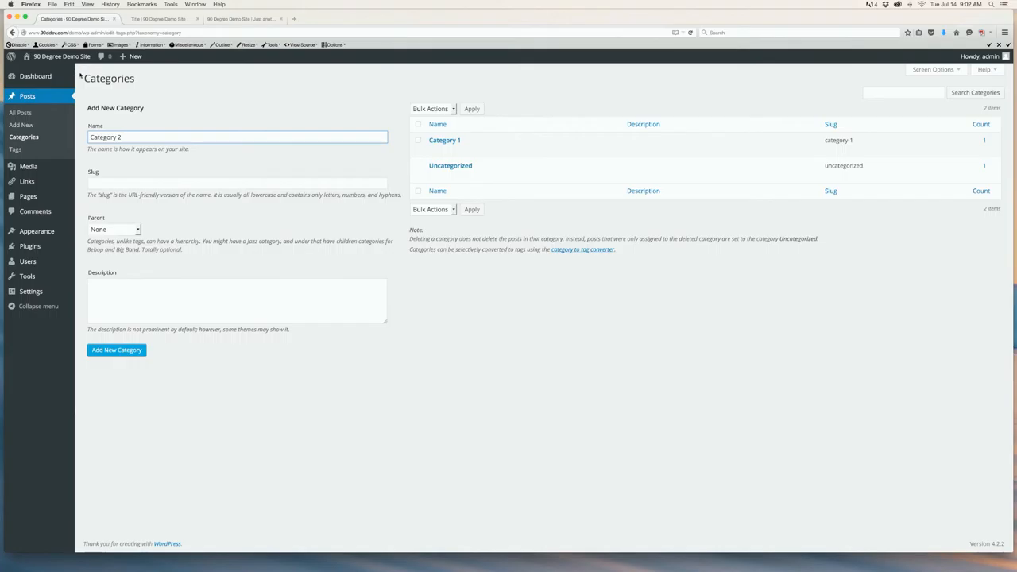
click(237, 300)
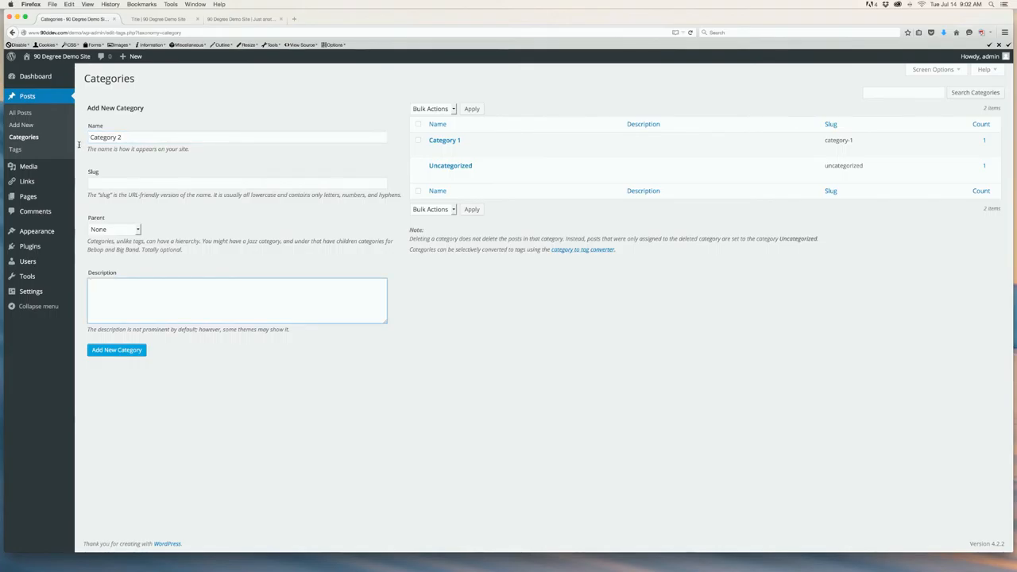
click(237, 300)
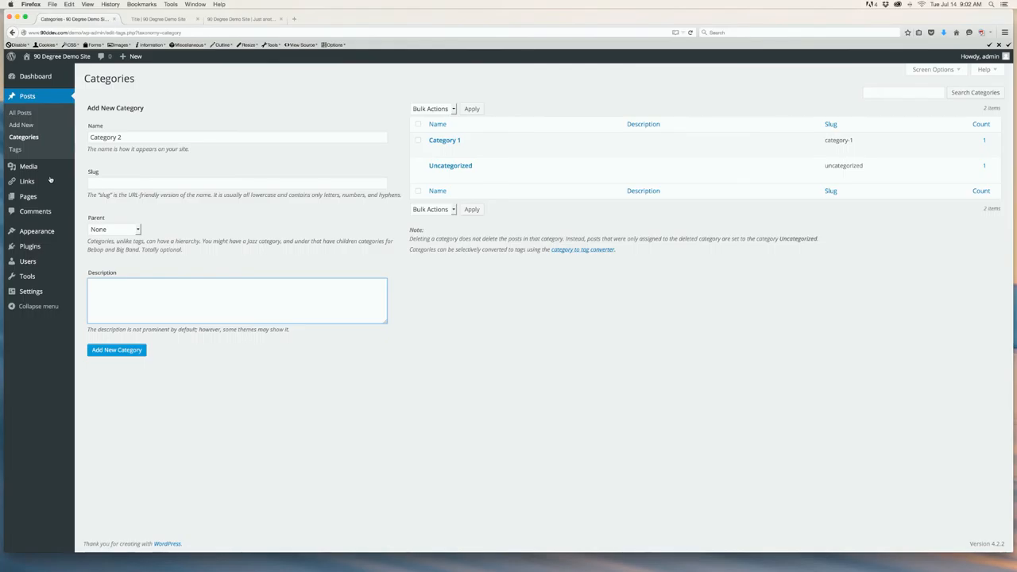
click(117, 350)
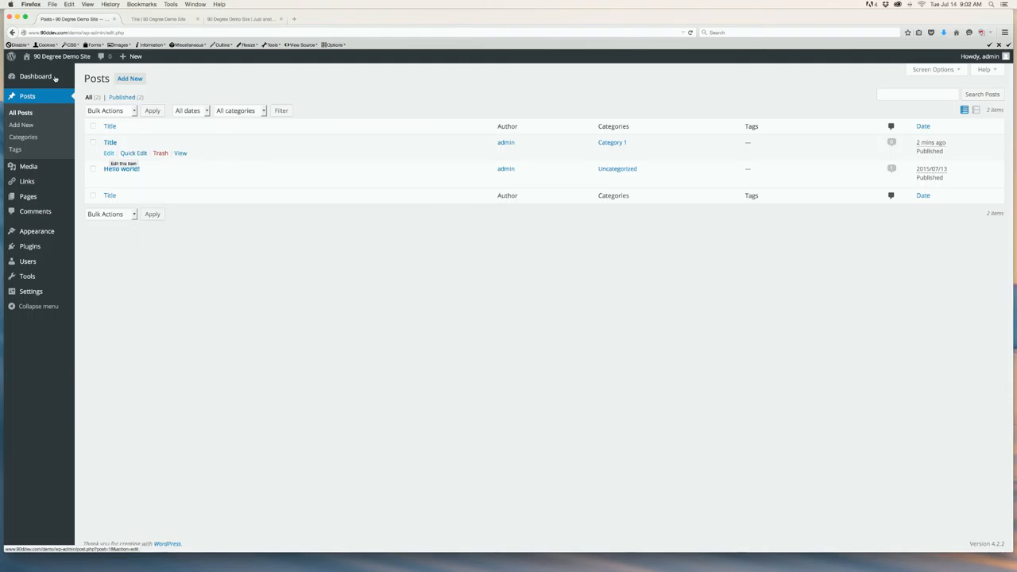
Step: Open the 'Title' post from All Posts, where Category 2 now shows among the categories
click(121, 169)
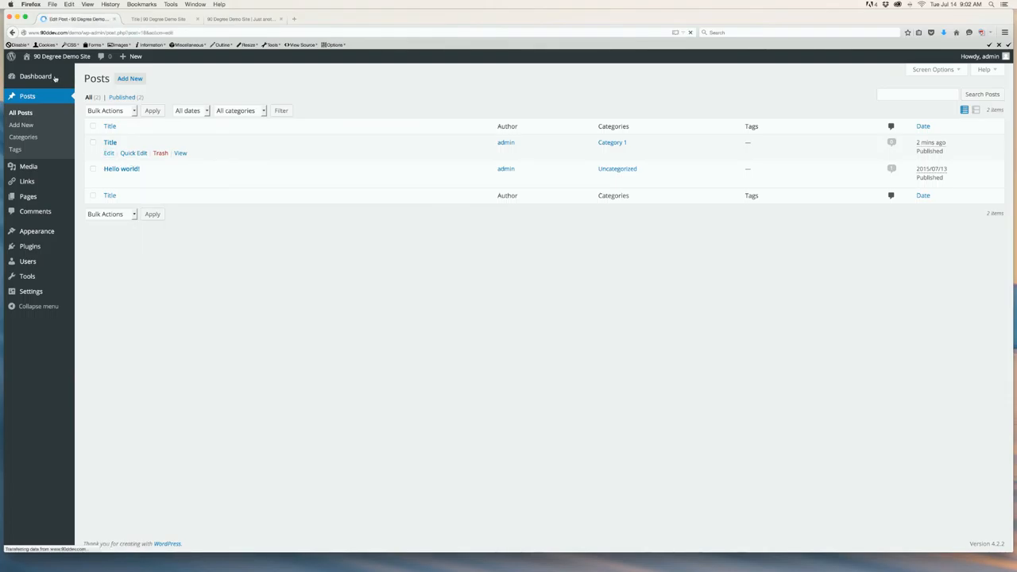
click(110, 141)
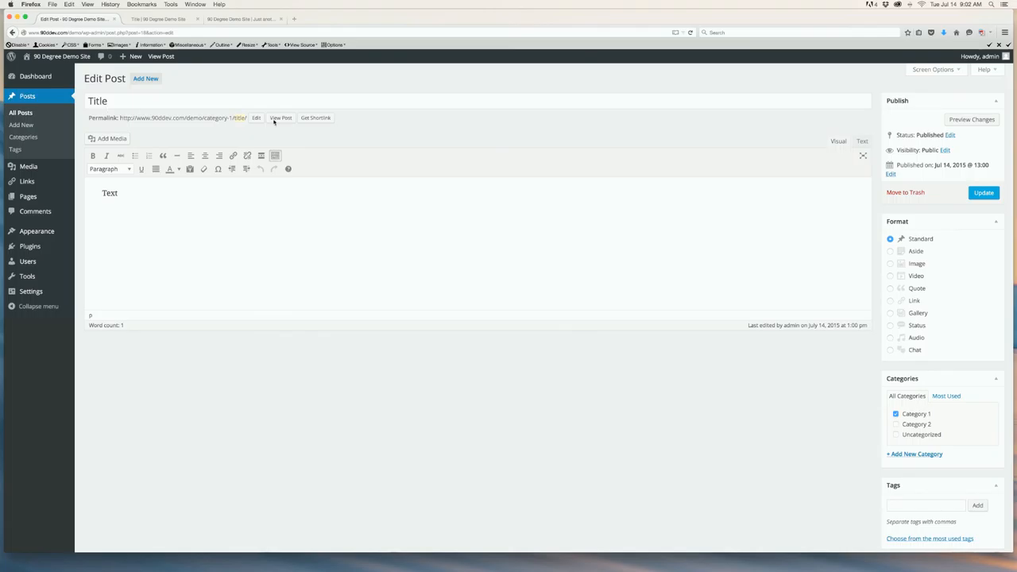
mouse_move(455, 217)
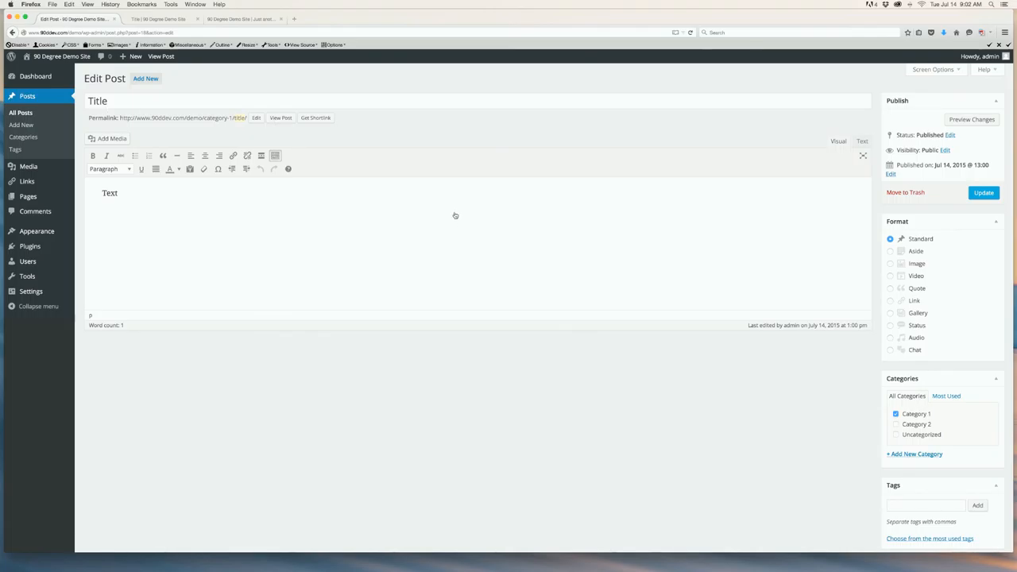